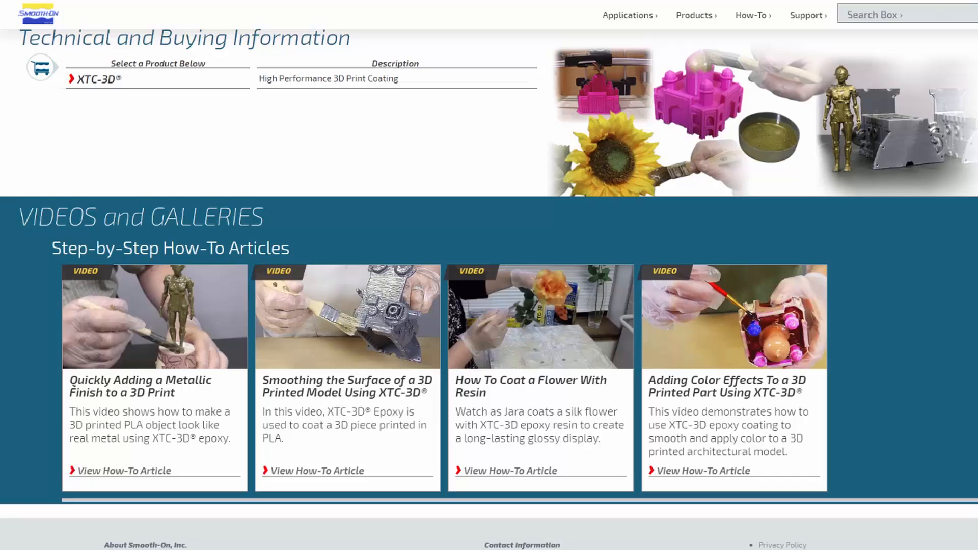
pyautogui.scroll(-3)
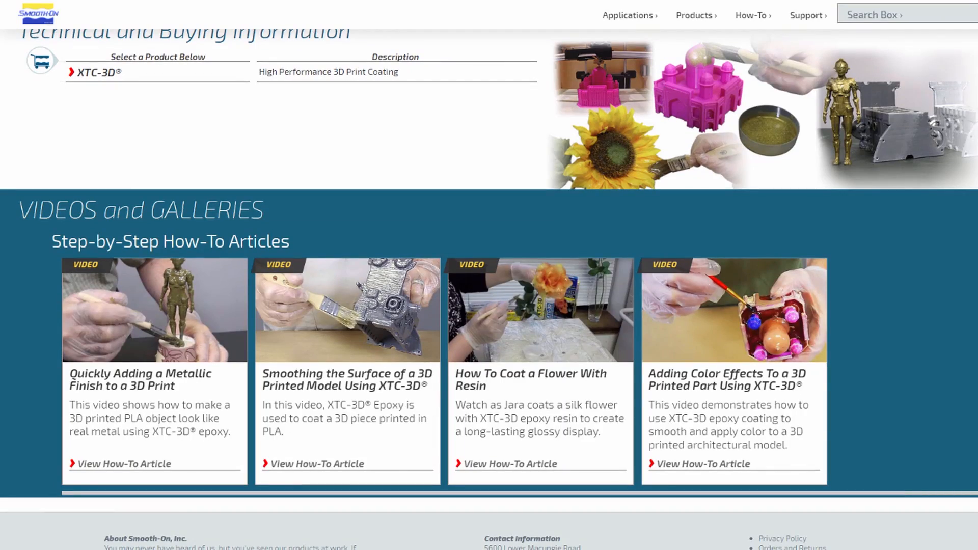